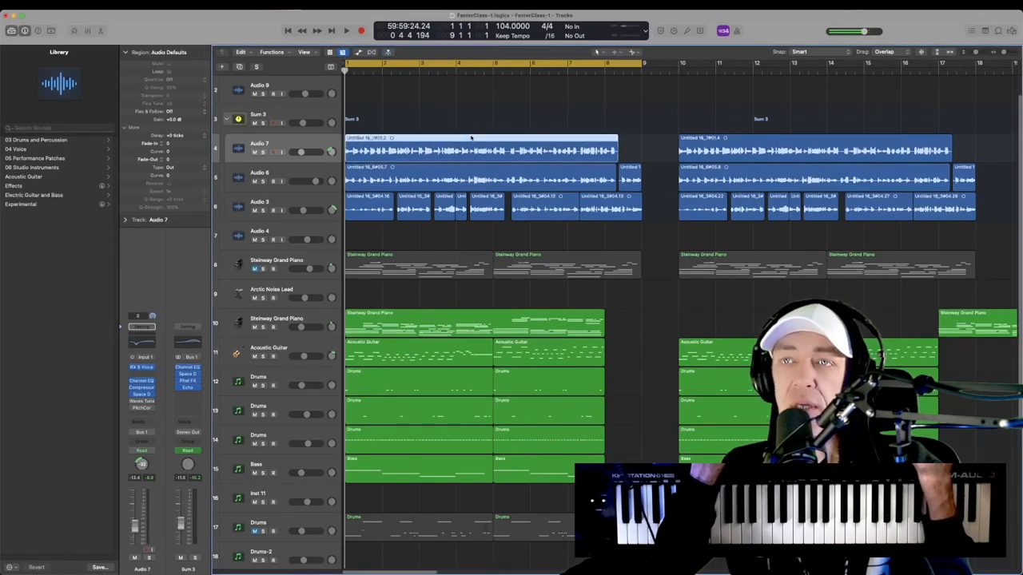
Select both adjacent audio regions at the start of the Audio 7 track together
left_click(479, 150)
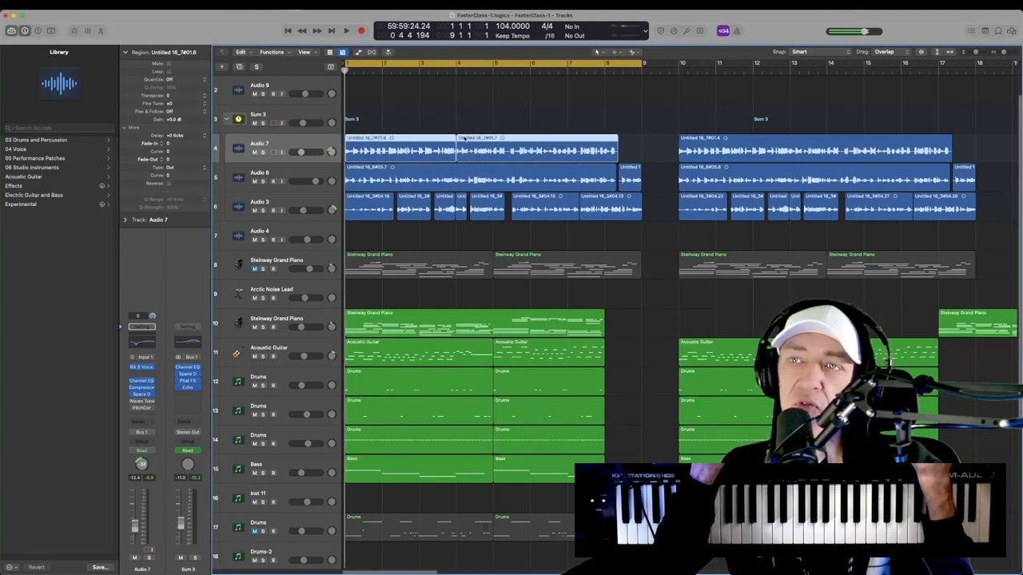
left_click(480, 151)
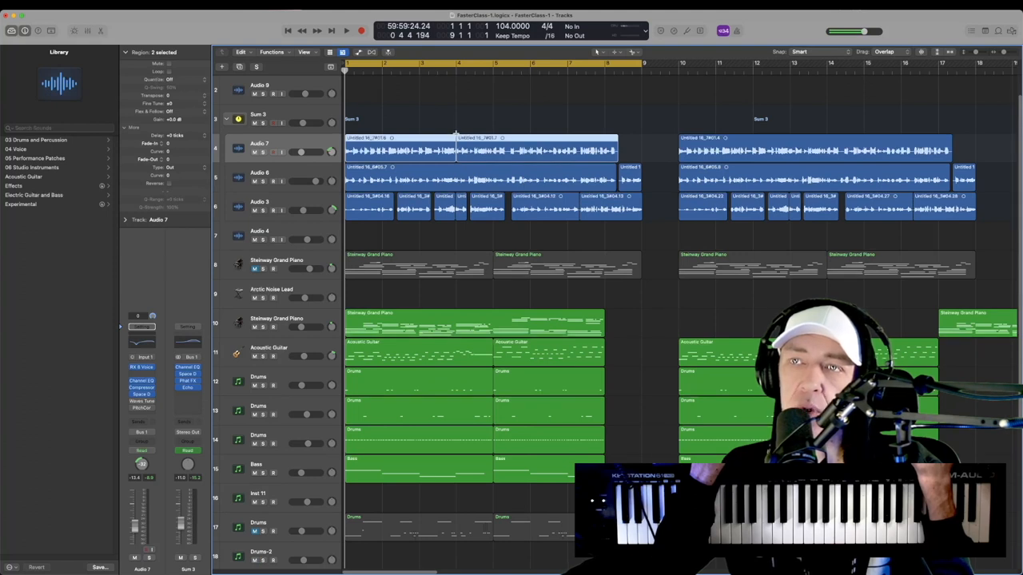